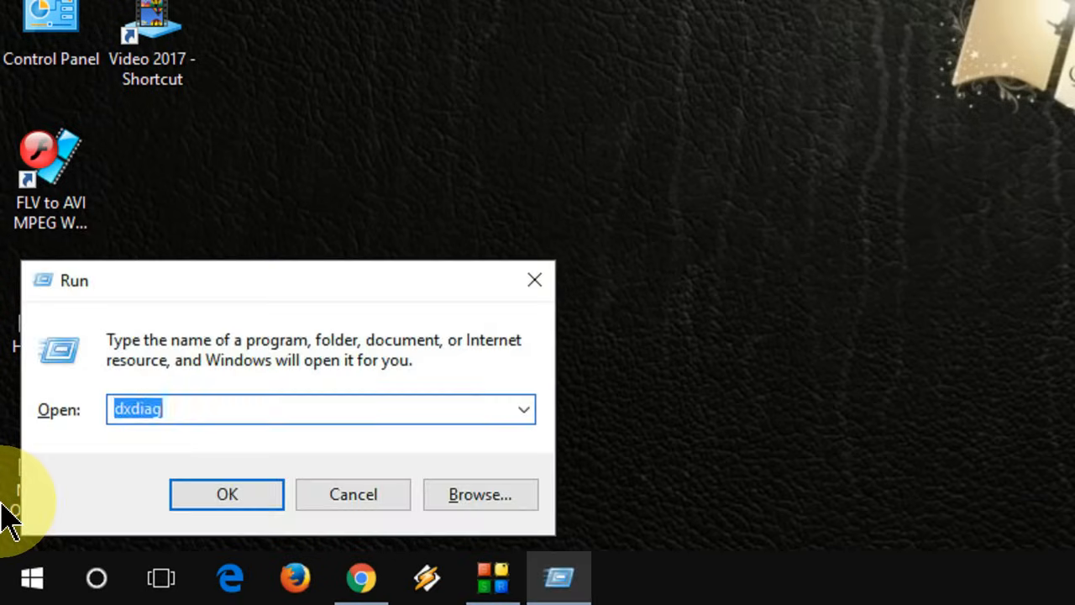
# Step: Run the dxdiag command to open the DirectX Diagnostic Tool
pyautogui.click(319, 409)
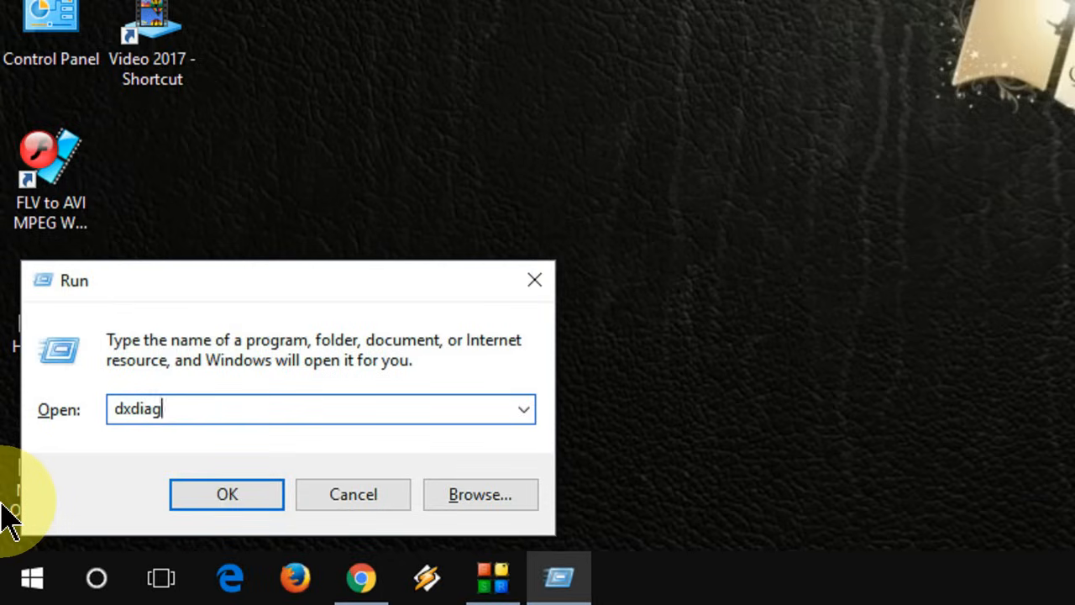
pyautogui.click(226, 494)
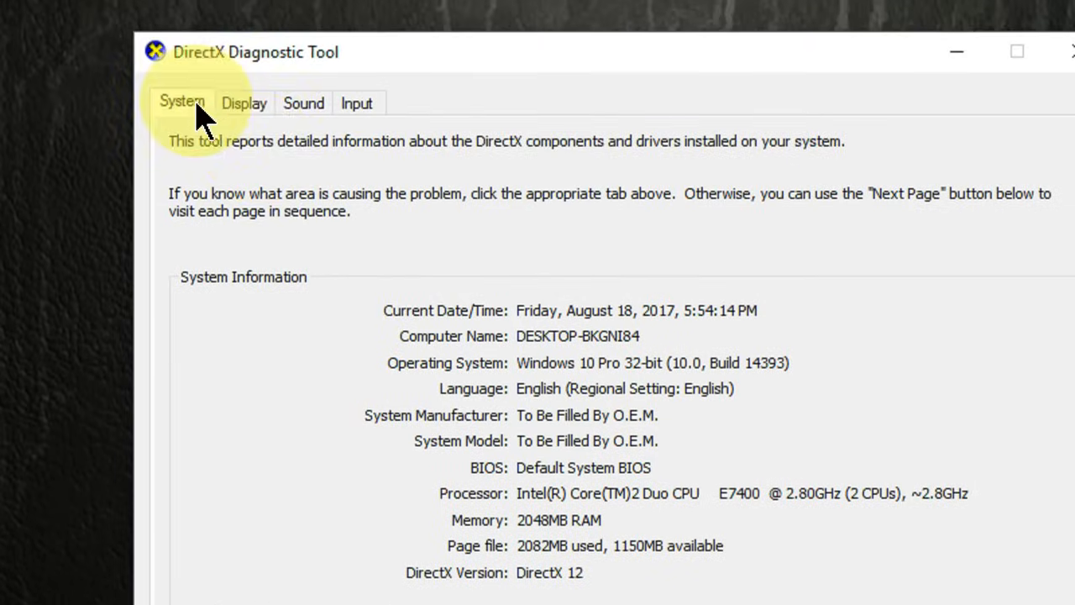
# Step: Scroll the System tab to check the installed DirectX version (DirectX 12)
pyautogui.scroll(-3)
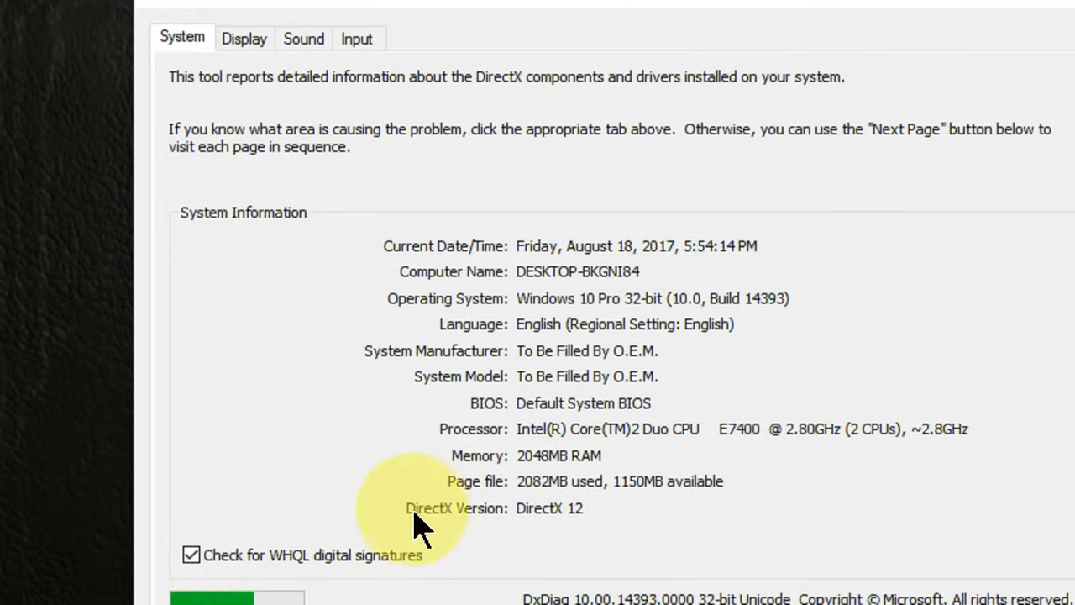
pyautogui.scroll(-3)
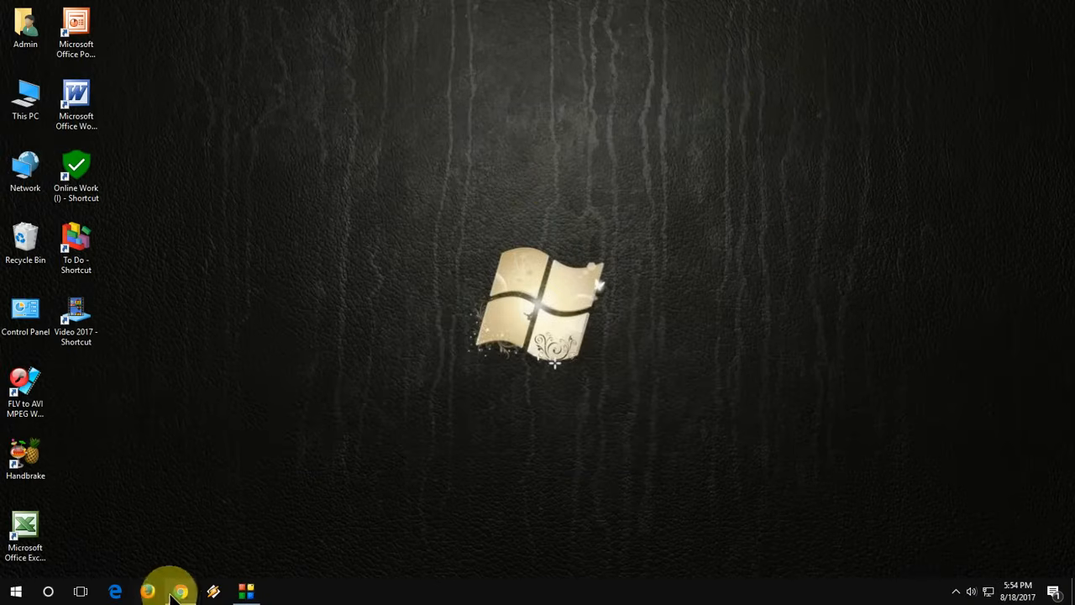
# Step: Search directx in Chrome and open Microsoft's DirectX End-User Runtime Web Installer page
pyautogui.click(180, 591)
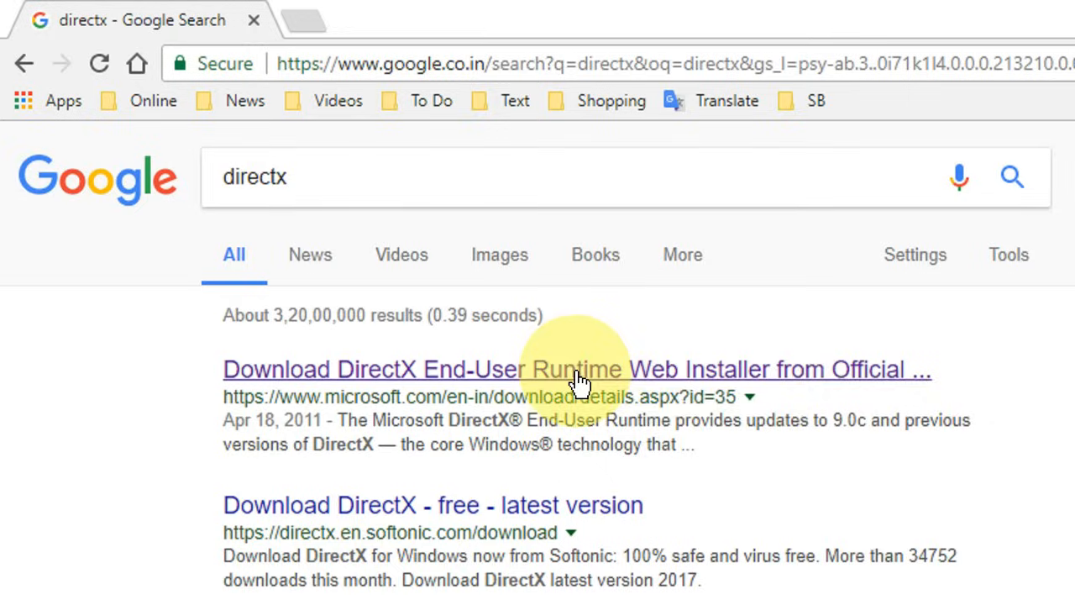
pyautogui.click(576, 369)
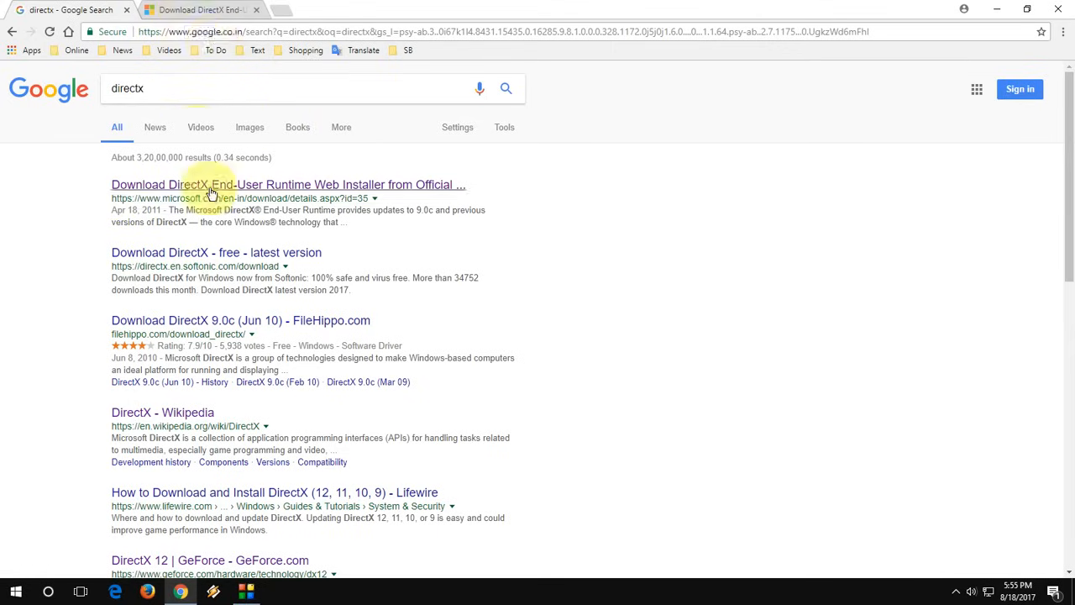
pyautogui.click(211, 193)
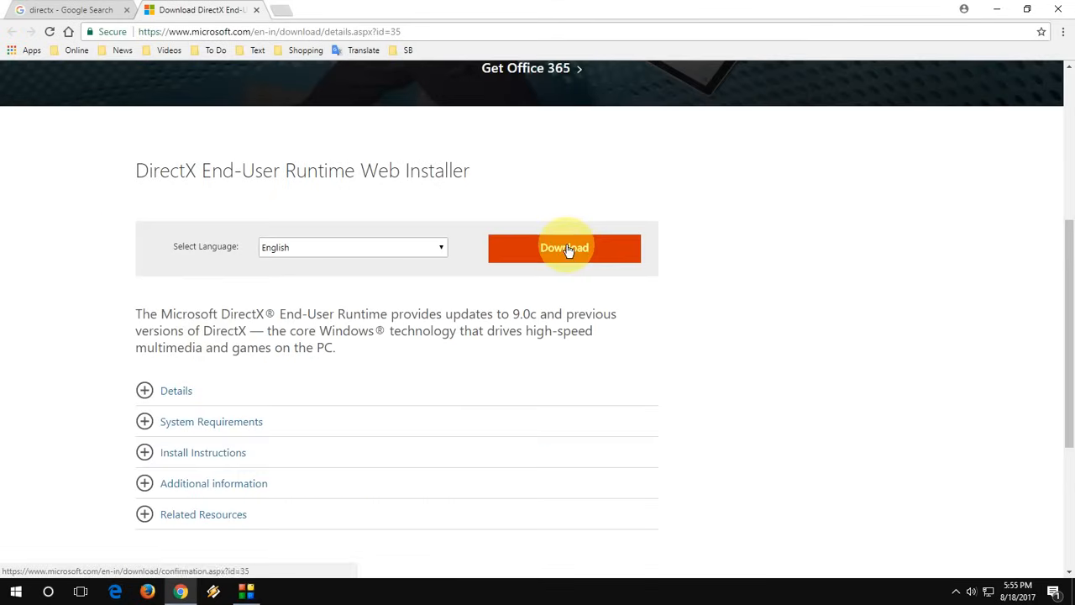
# Step: Download the DirectX web installer, declining the suggested extra downloads
pyautogui.click(565, 247)
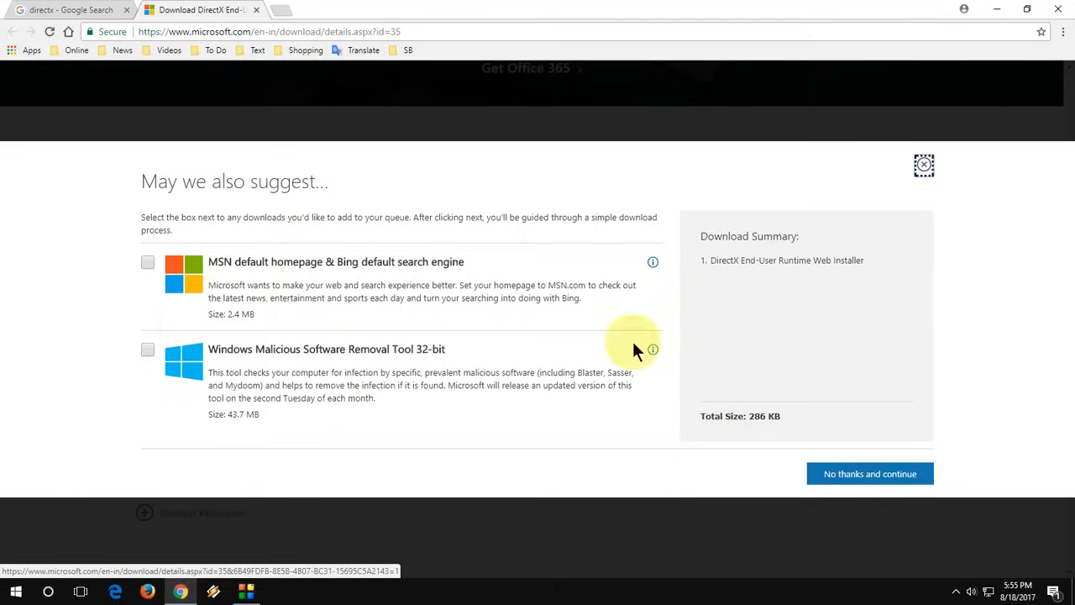
pyautogui.moveTo(870, 473)
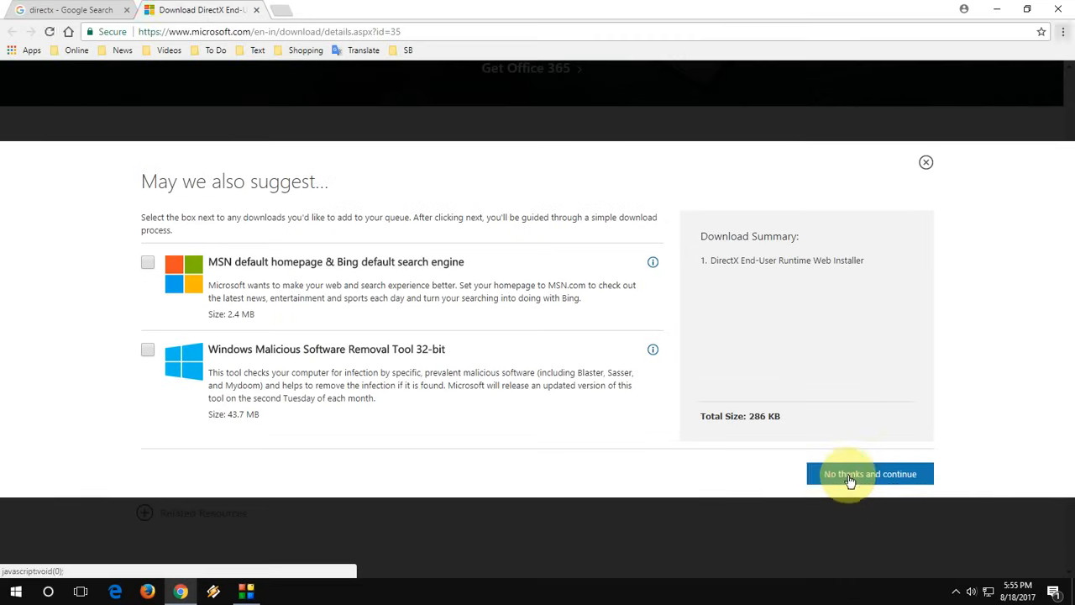
pyautogui.click(870, 475)
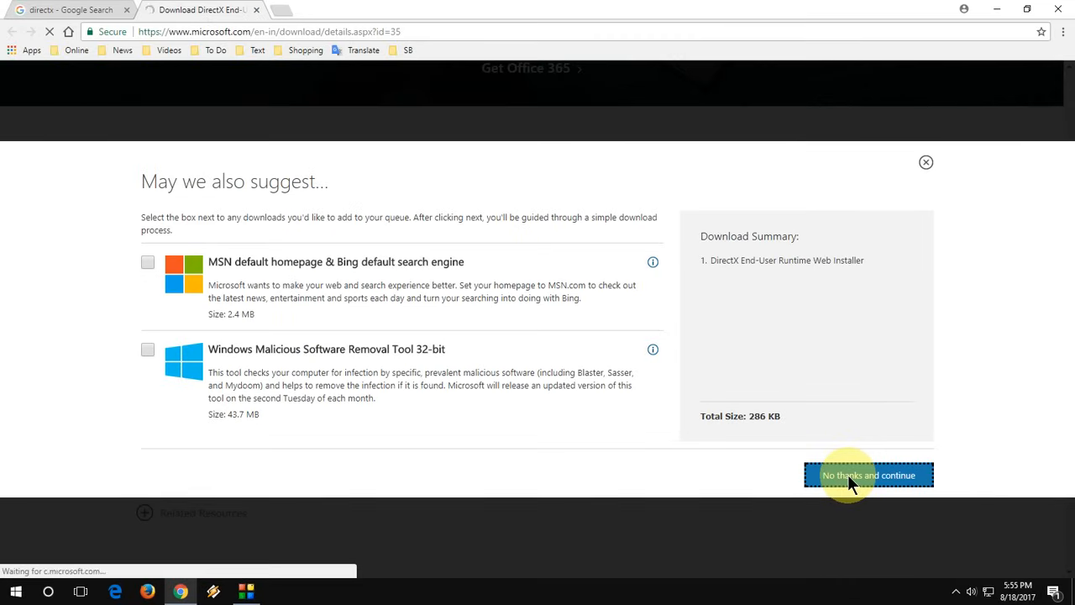
# Step: Save dxwebsetup.exe to the Desktop from the download confirmation page
pyautogui.click(869, 475)
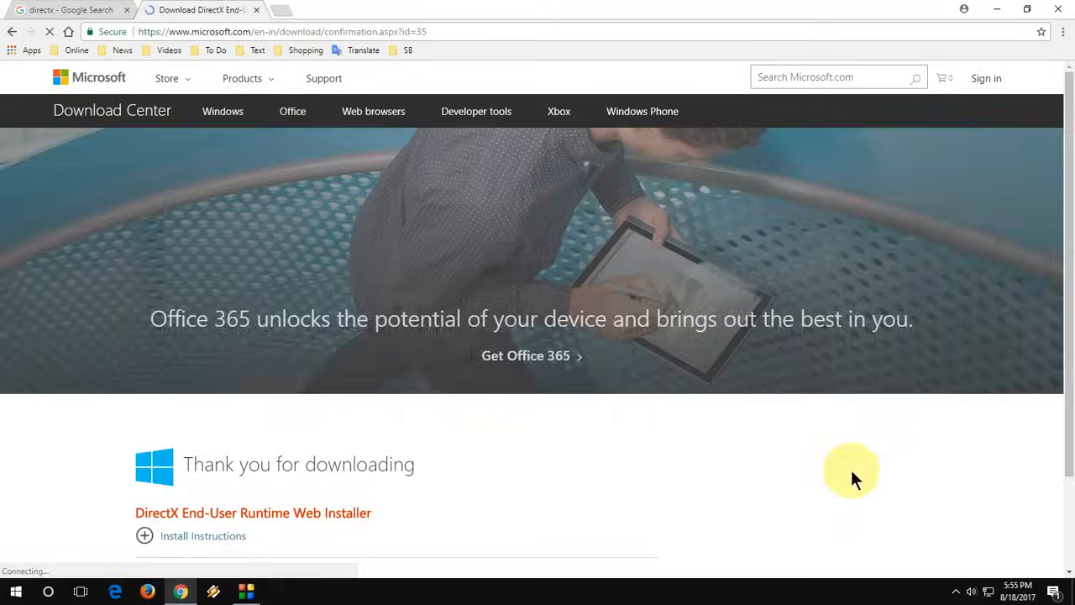
pyautogui.scroll(-3)
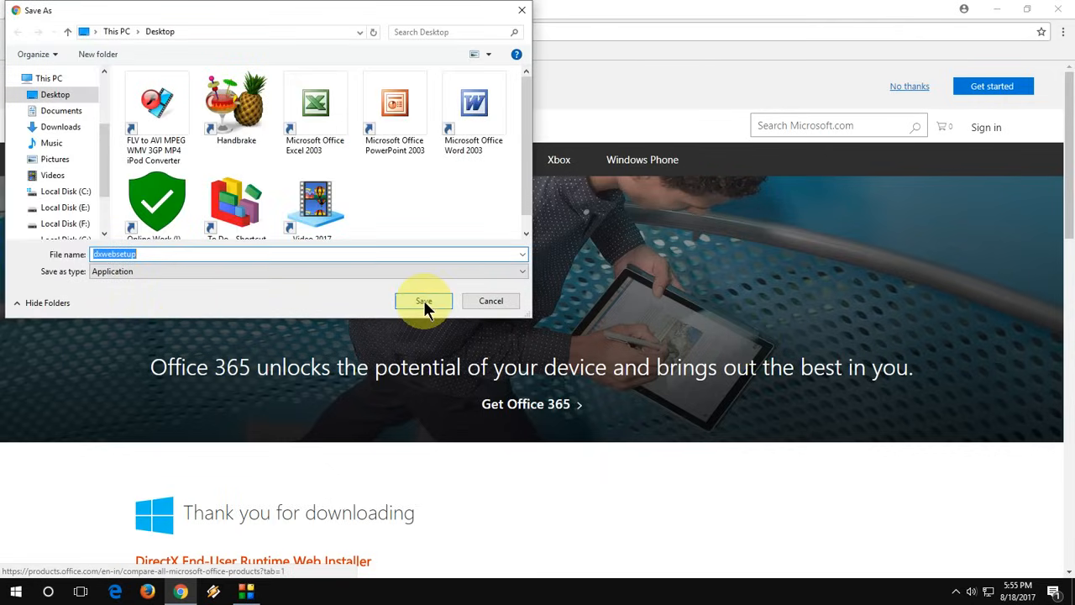
pyautogui.click(423, 301)
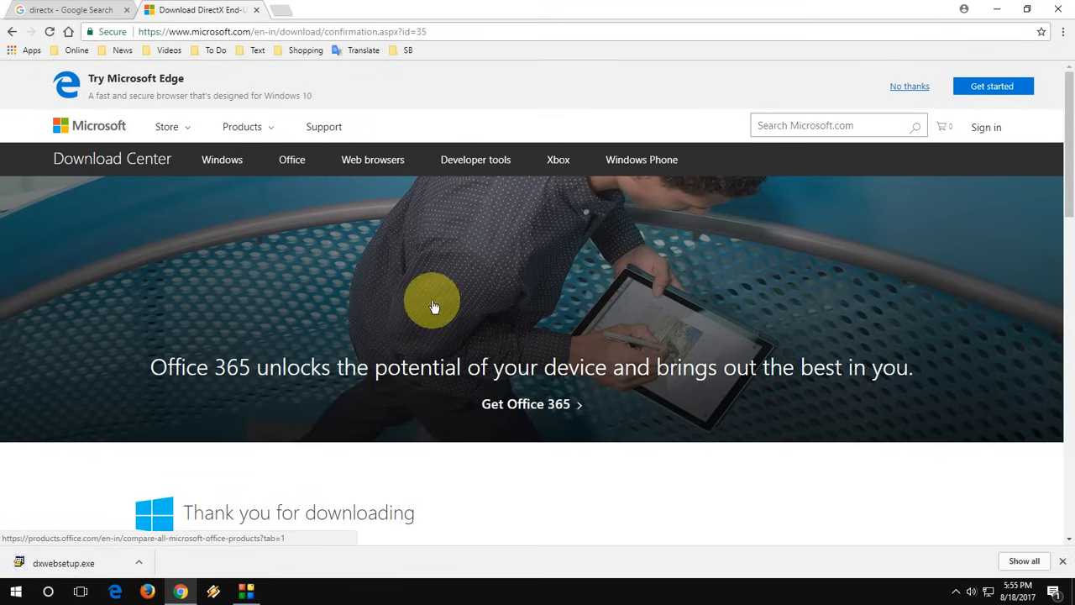
pyautogui.moveTo(998, 15)
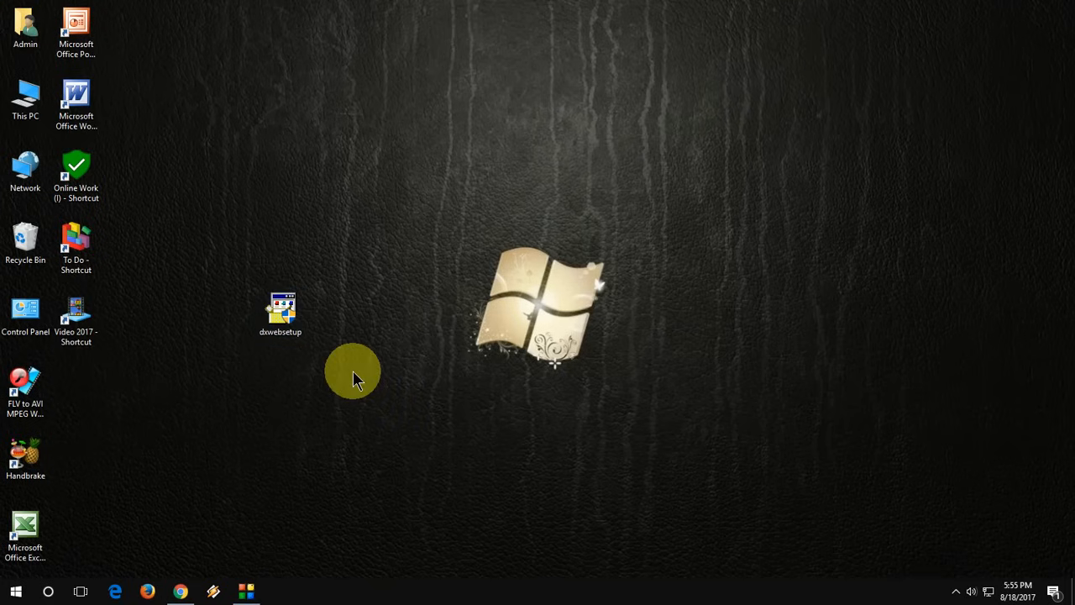
# Step: Run dxwebsetup, accept the license agreement, and uncheck 'Install the Bing Bar'
pyautogui.doubleClick(280, 310)
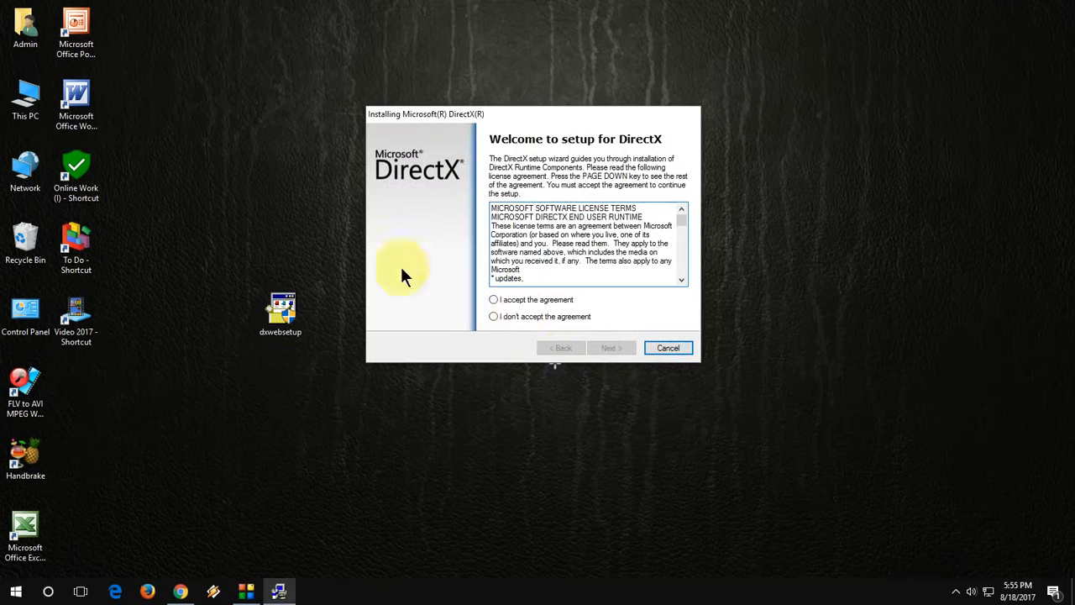
pyautogui.click(493, 299)
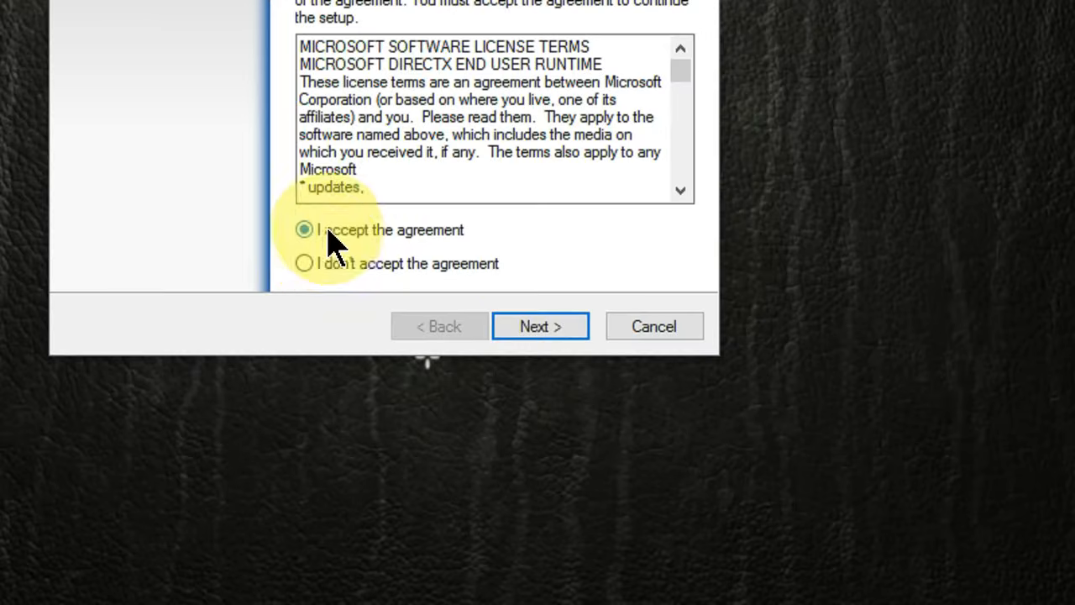
pyautogui.click(540, 326)
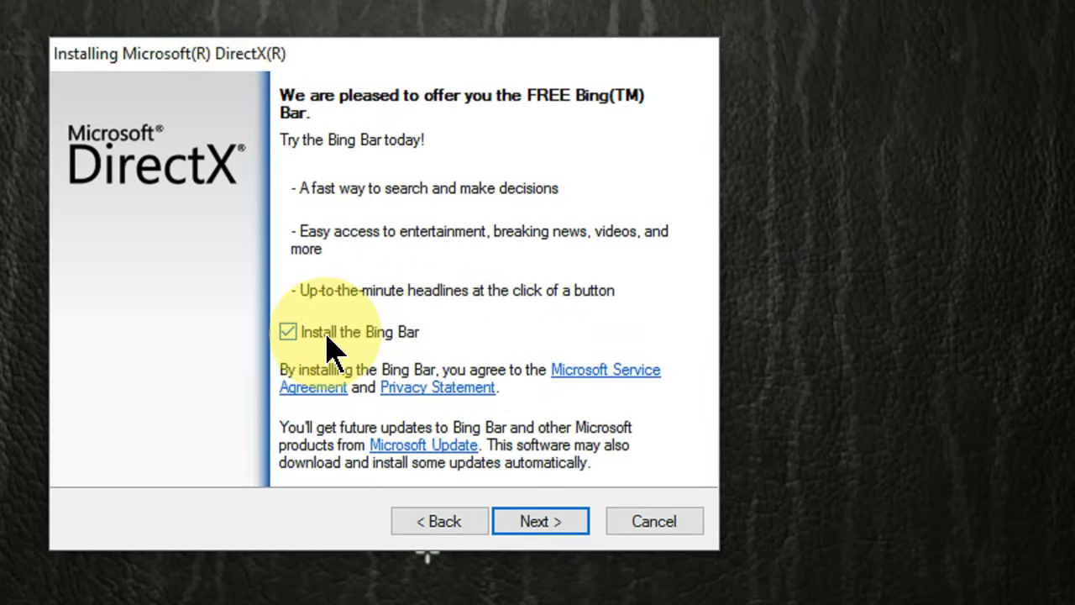
pyautogui.click(288, 331)
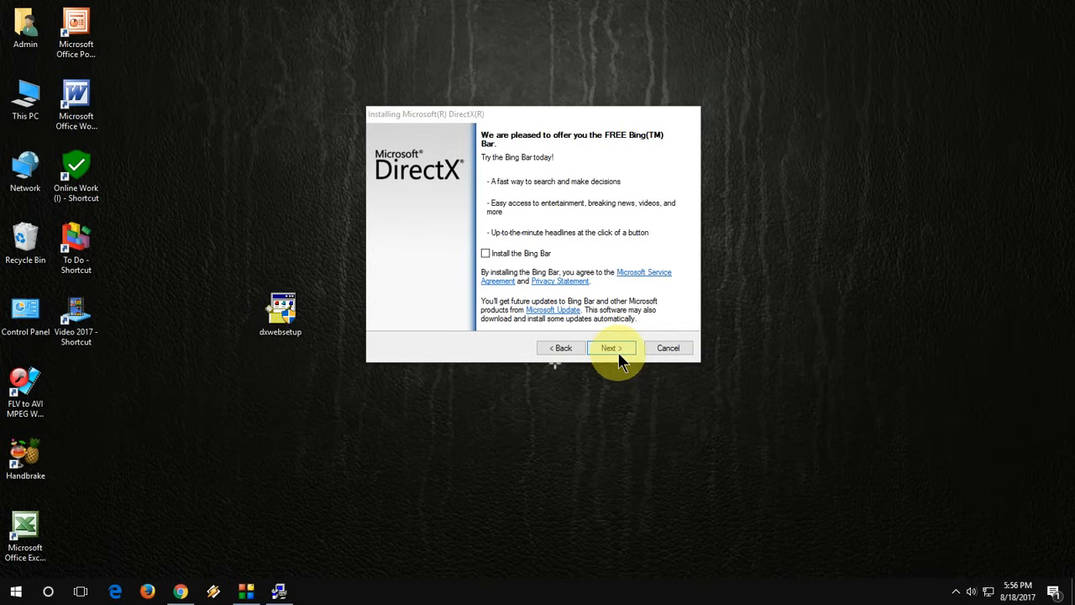
pyautogui.moveTo(620, 293)
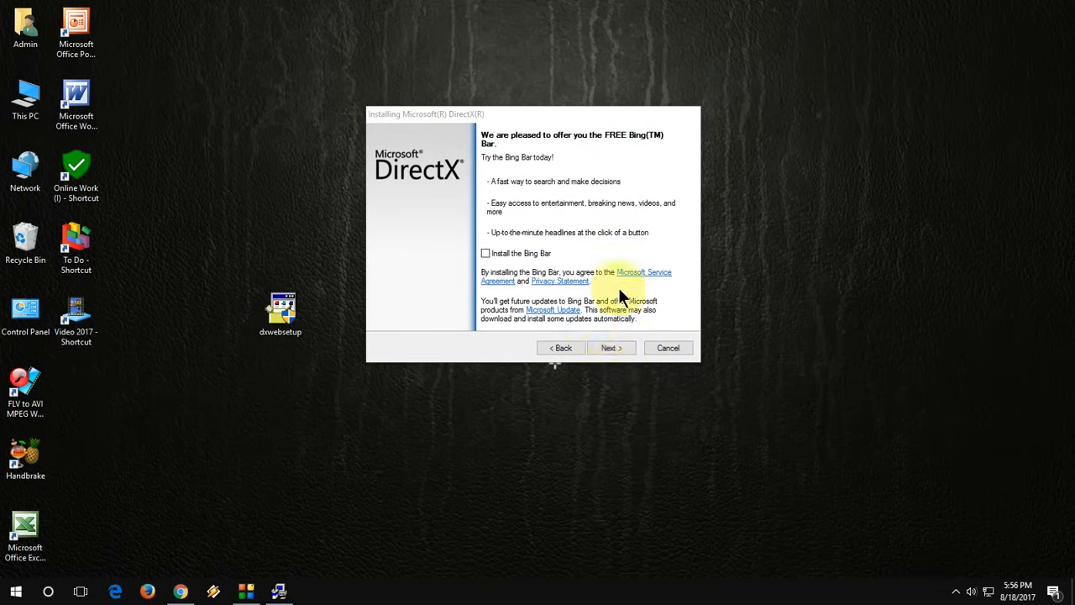
pyautogui.moveTo(777, 302)
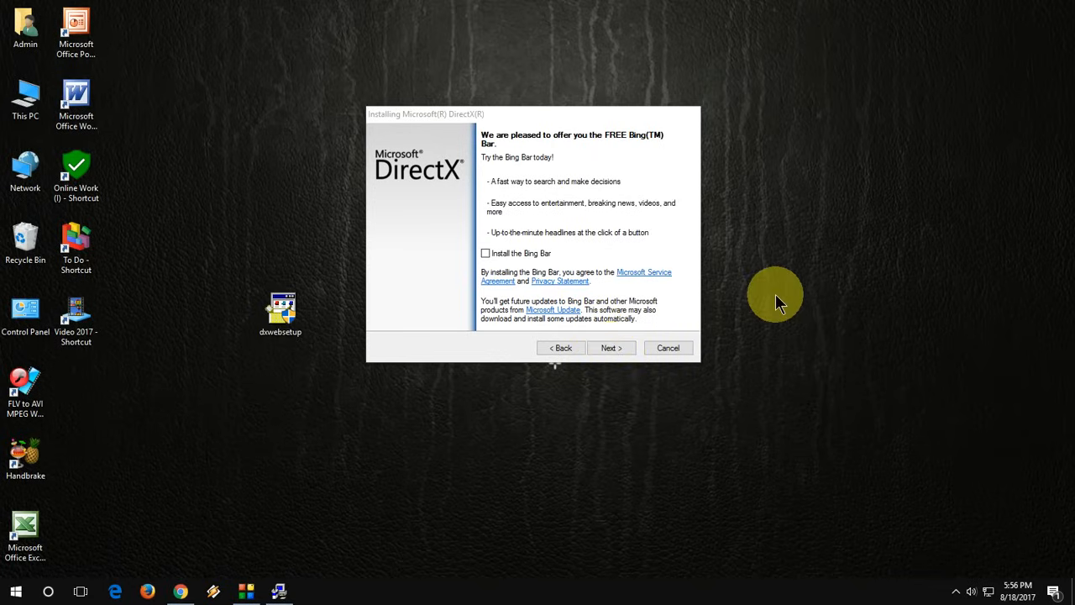